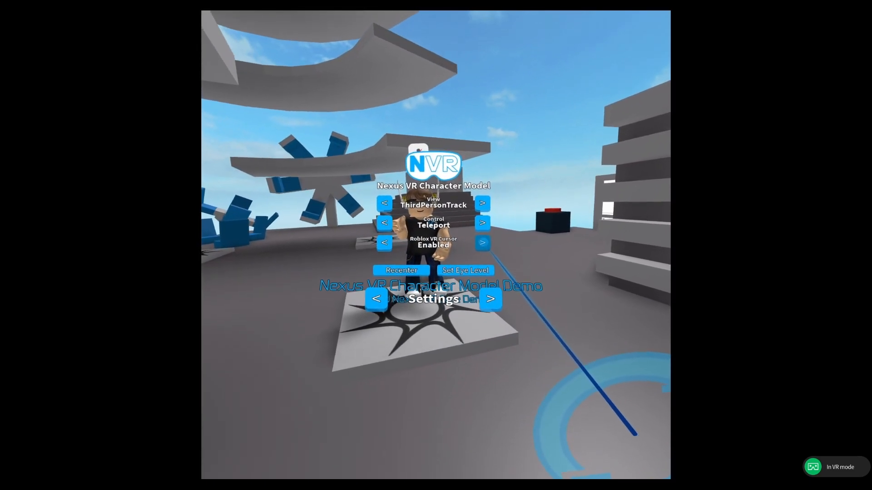
Step: Cycle the Roblox VR Cursor option to Disabled and back to Enabled
click(481, 242)
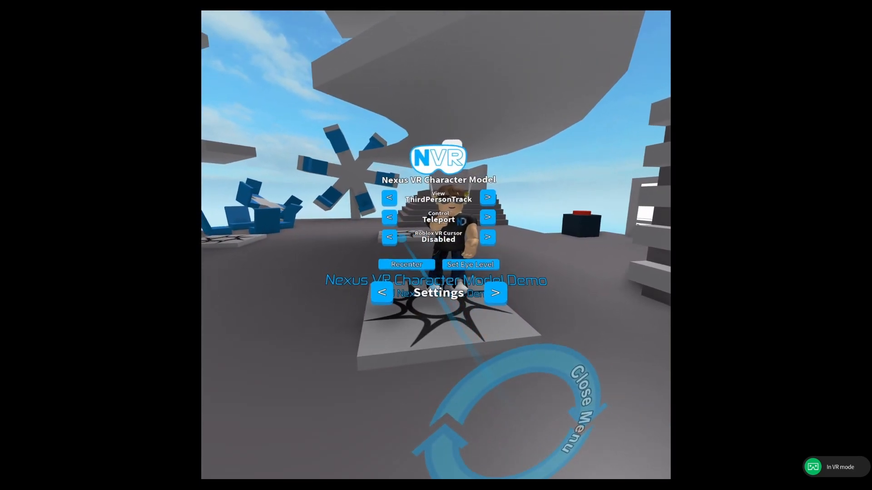
click(487, 237)
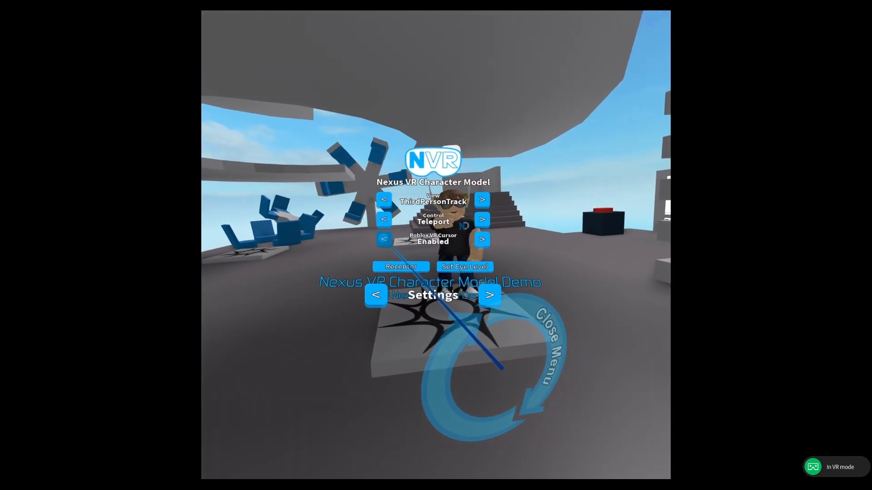
click(481, 239)
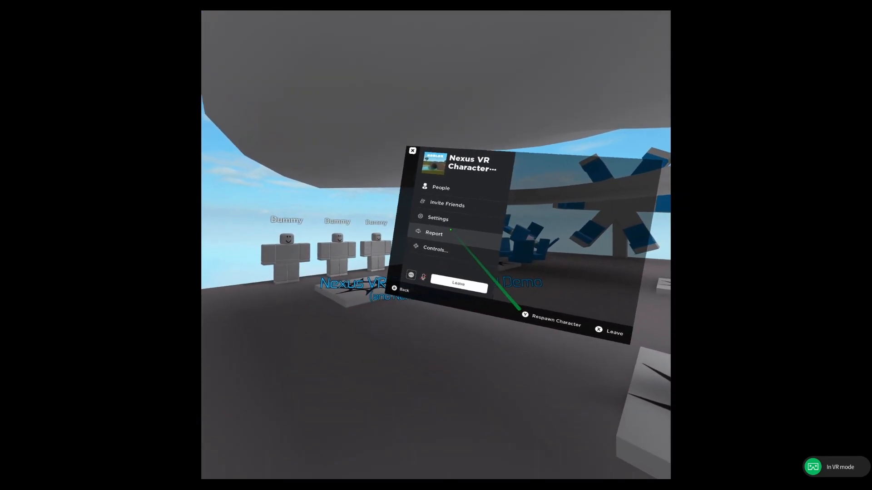
Step: Leave the Roblox settings menu and set Roblox VR Cursor to Detect
click(437, 218)
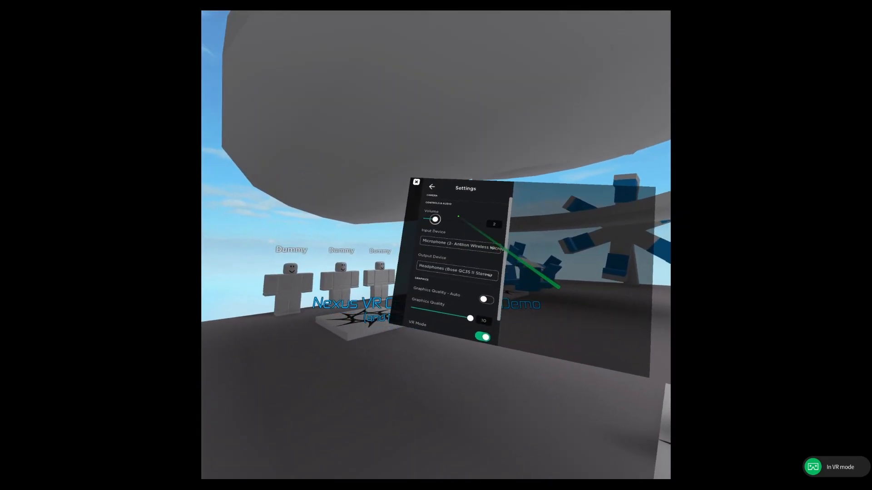
click(431, 186)
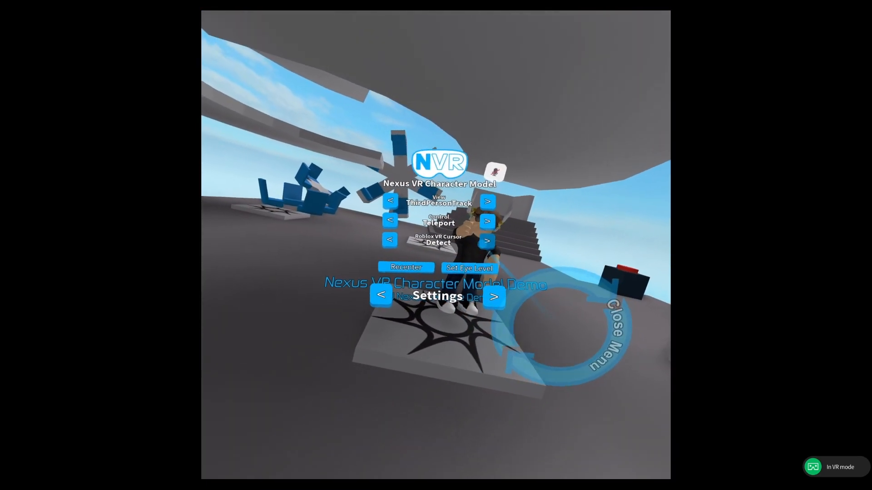
click(488, 241)
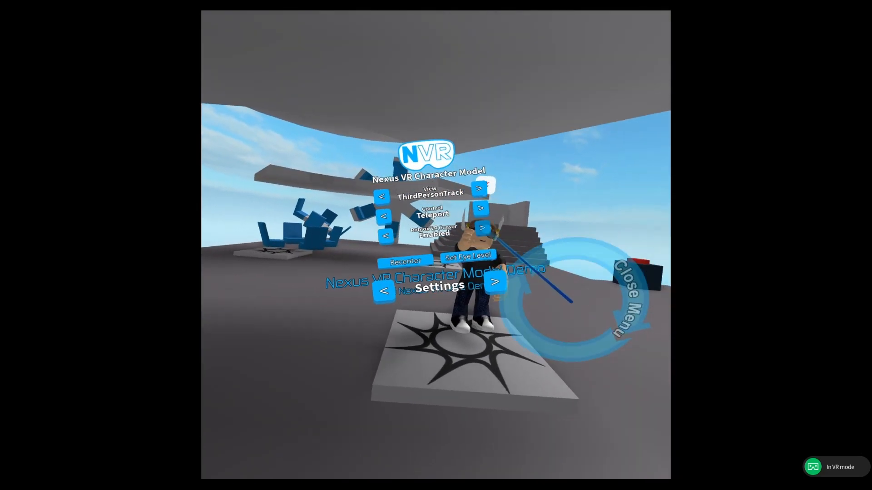
click(482, 228)
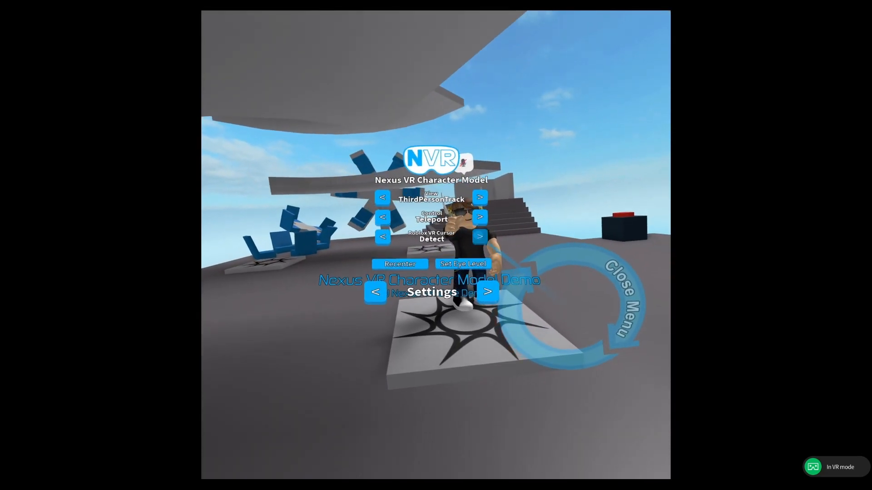